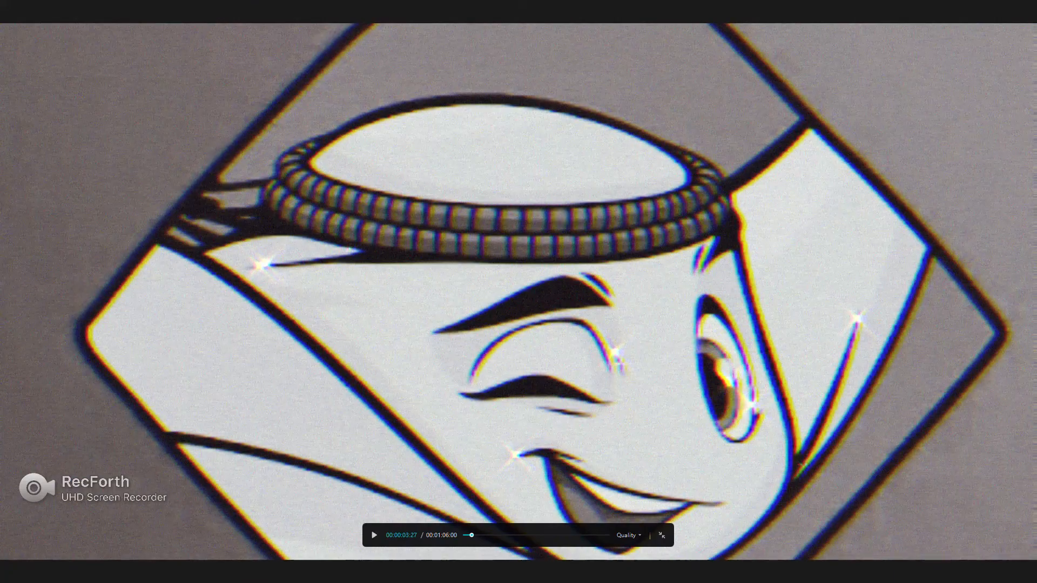
Resume playback of the winking-character cartoon clip from its paused position.
left_click(373, 535)
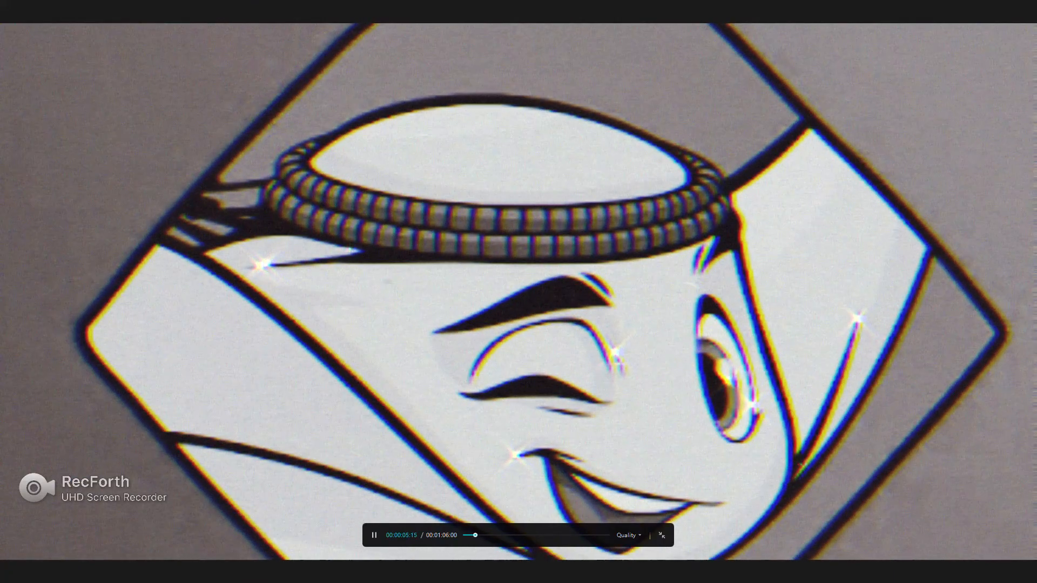